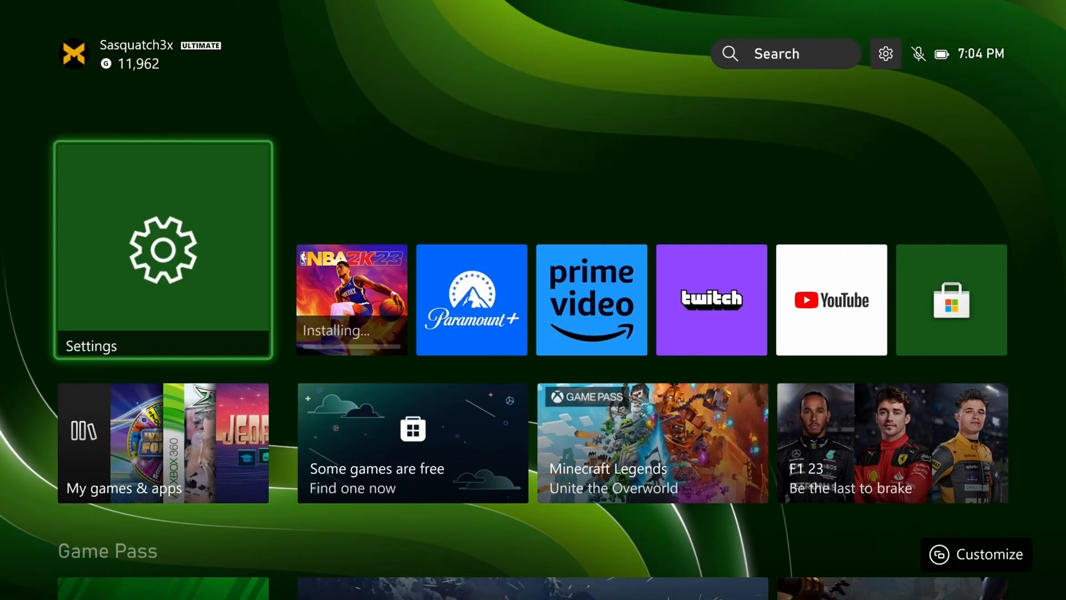
# Step: Navigate Xbox Settings to Devices & connections and reach Digital assistants
pyautogui.click(162, 250)
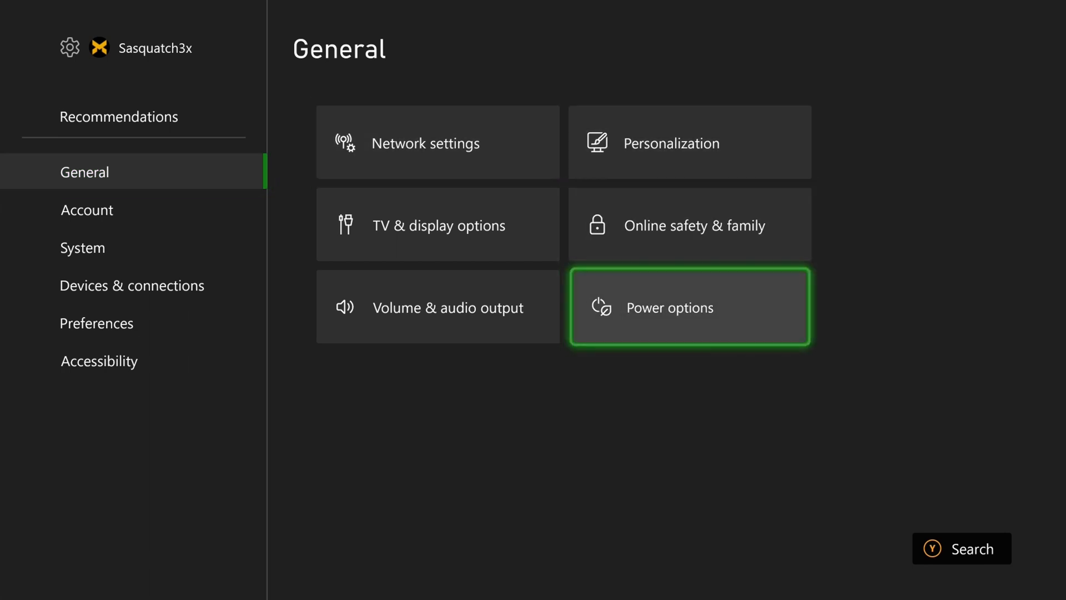
pyautogui.click(689, 307)
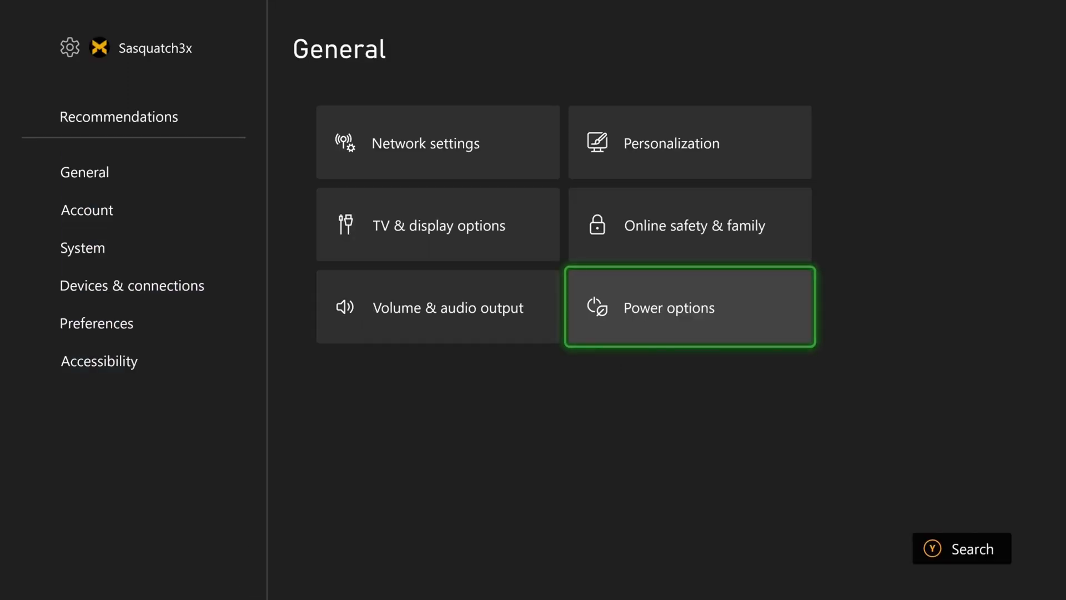
pyautogui.click(82, 248)
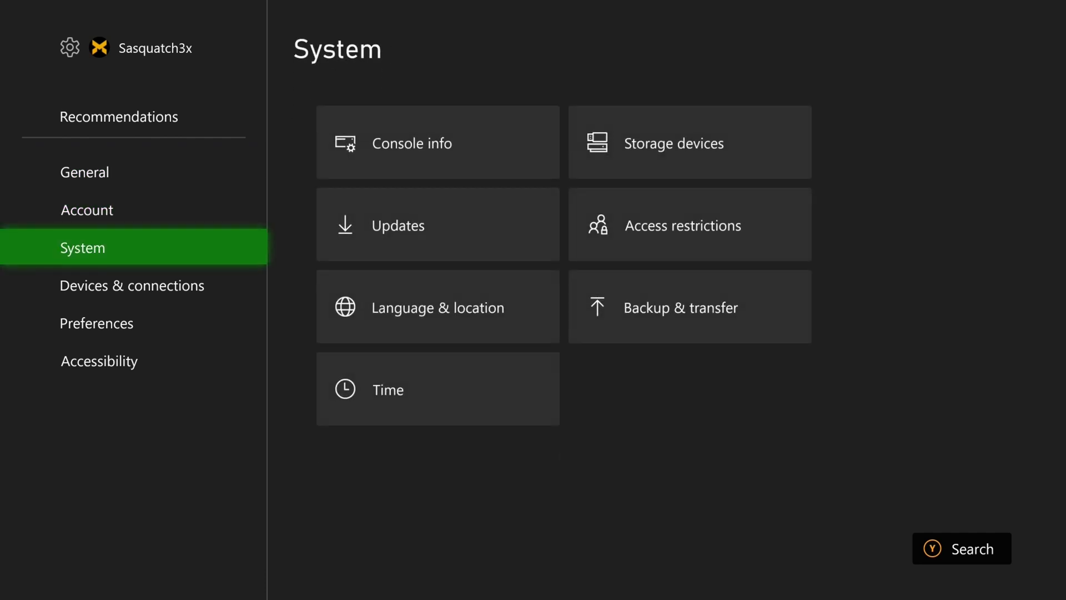
pyautogui.click(132, 284)
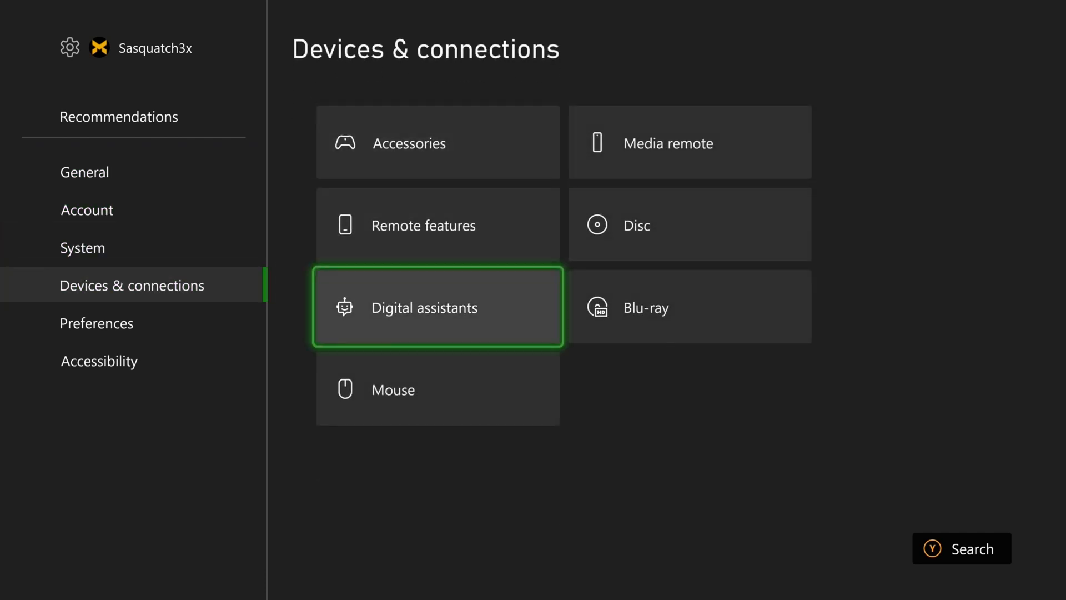
pyautogui.click(437, 307)
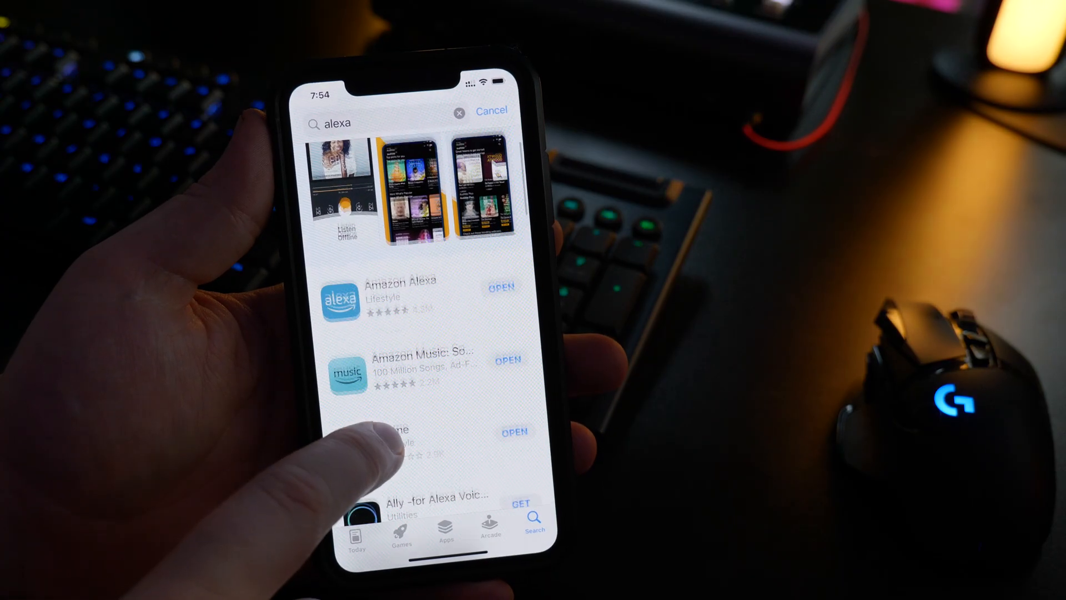
# Step: Select Amazon Alexa in the App Store results and launch the installed app
pyautogui.click(398, 289)
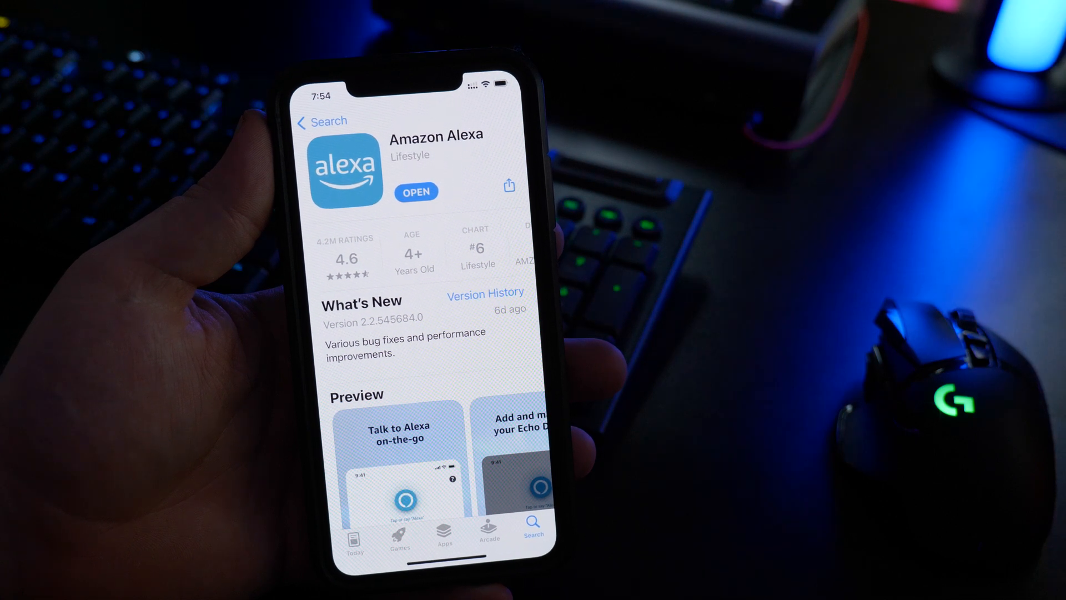
pyautogui.click(415, 192)
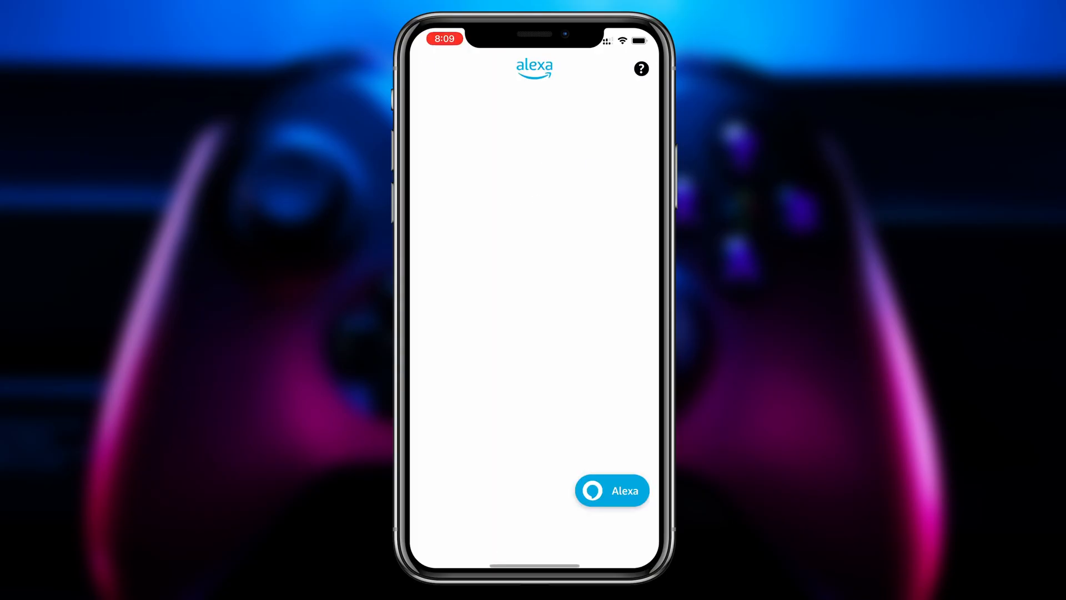
# Step: Search Alexa Skills & Games for 'Xb' and enable the Xbox skill
pyautogui.click(633, 535)
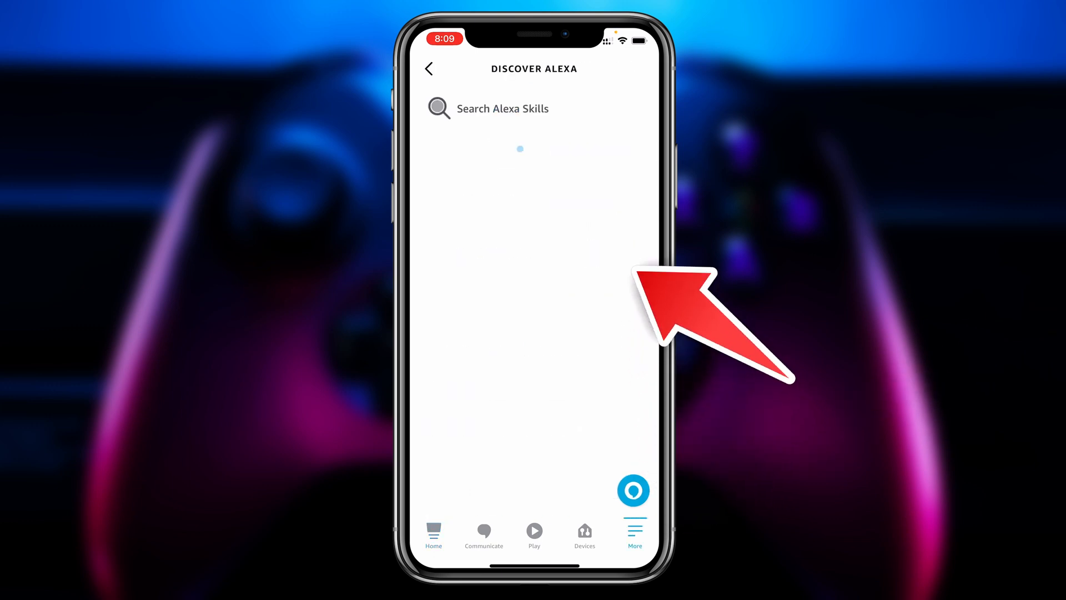
pyautogui.write('Xb')
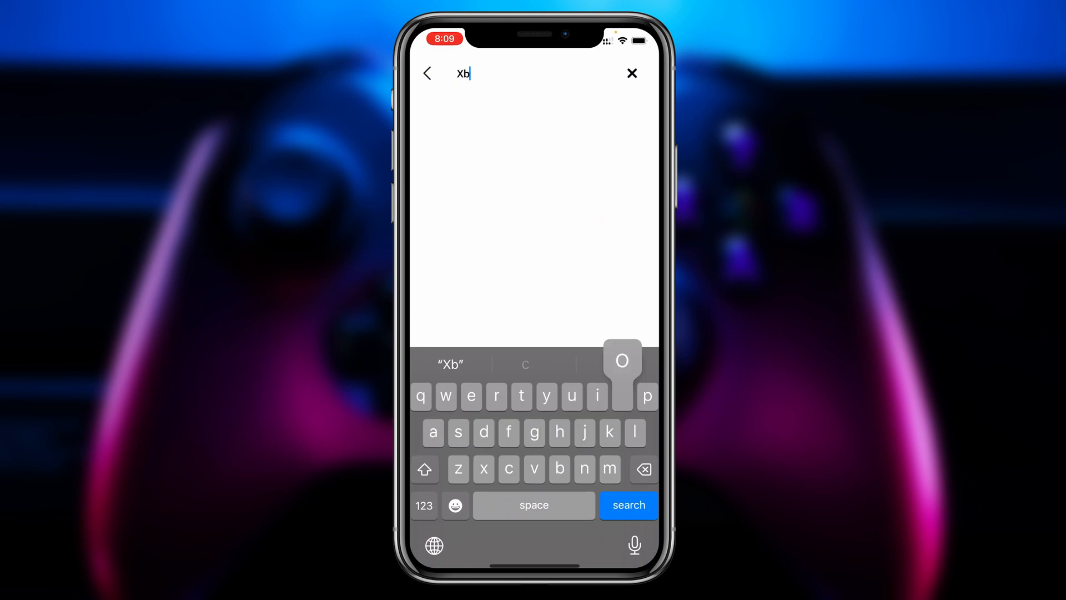
pyautogui.click(627, 505)
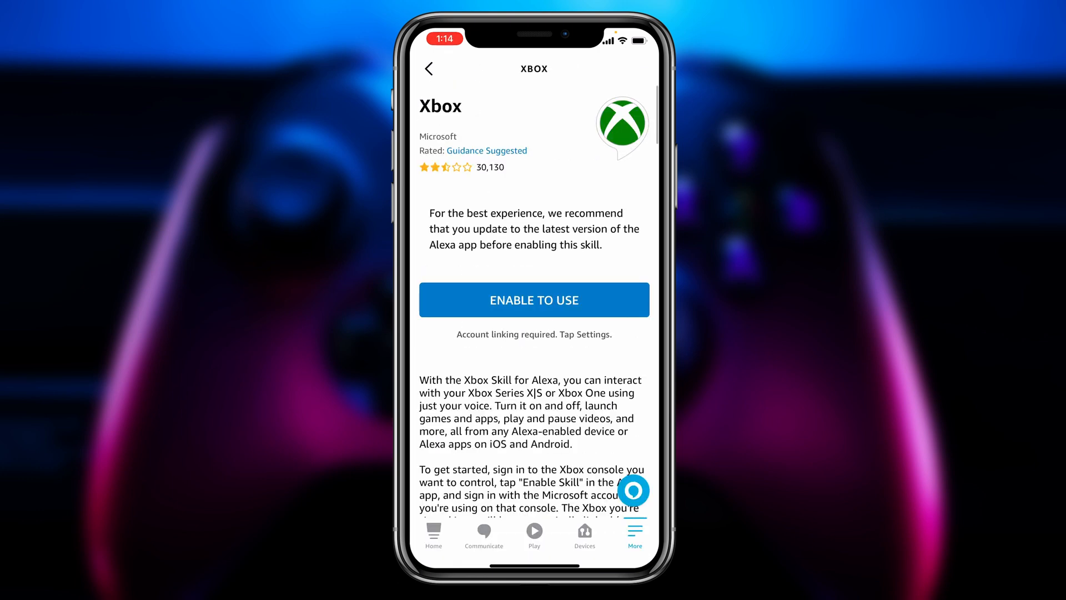
pyautogui.click(534, 300)
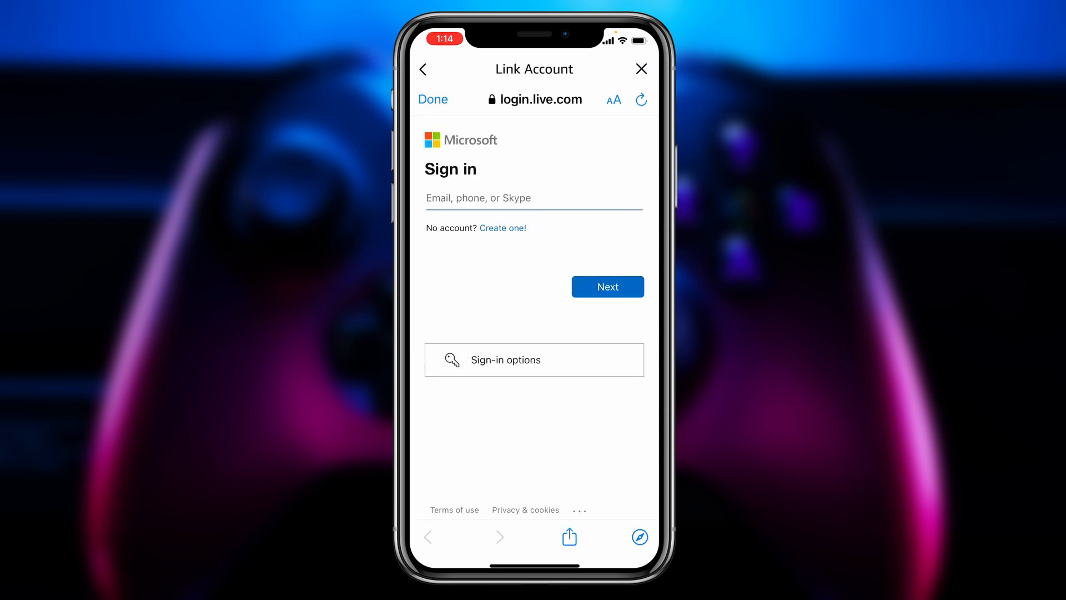
# Step: Sign in to Microsoft, grant Xbox Alexa permissions and dismiss the account-linked confirmation
pyautogui.click(606, 287)
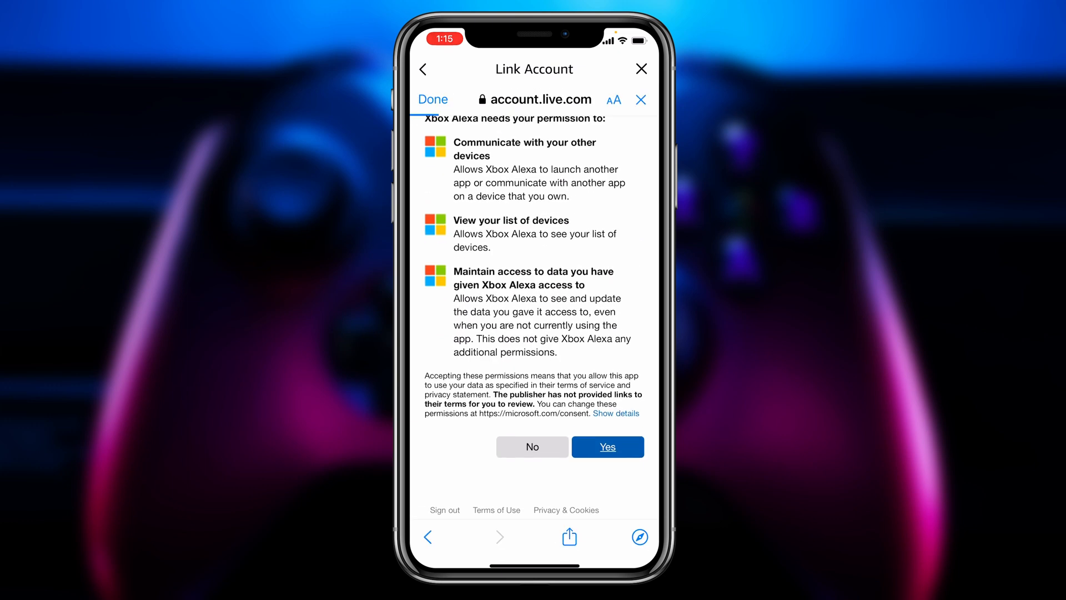
pyautogui.click(607, 446)
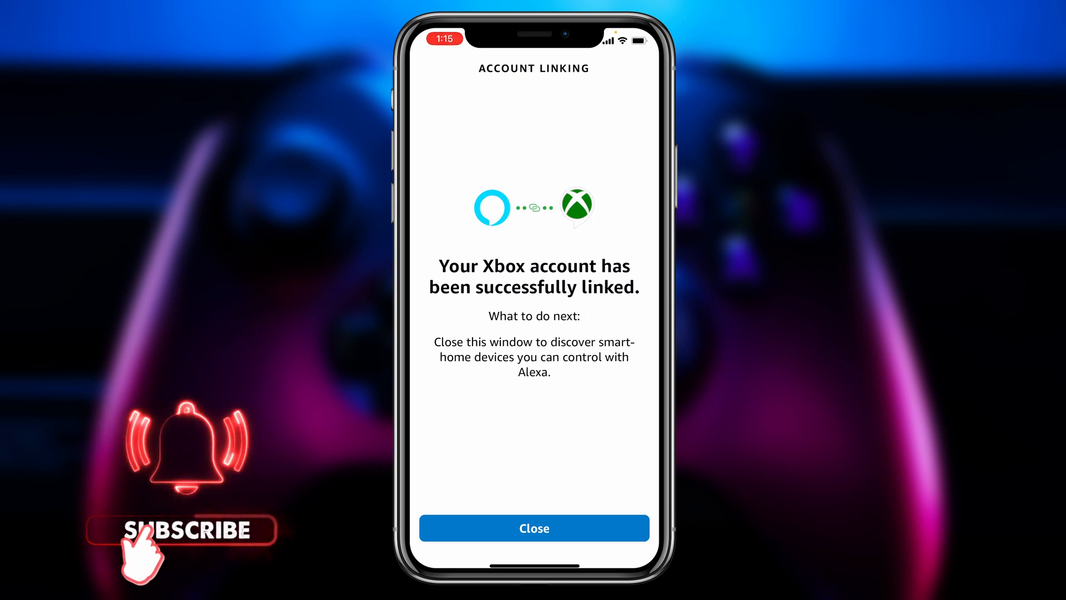
pyautogui.click(534, 527)
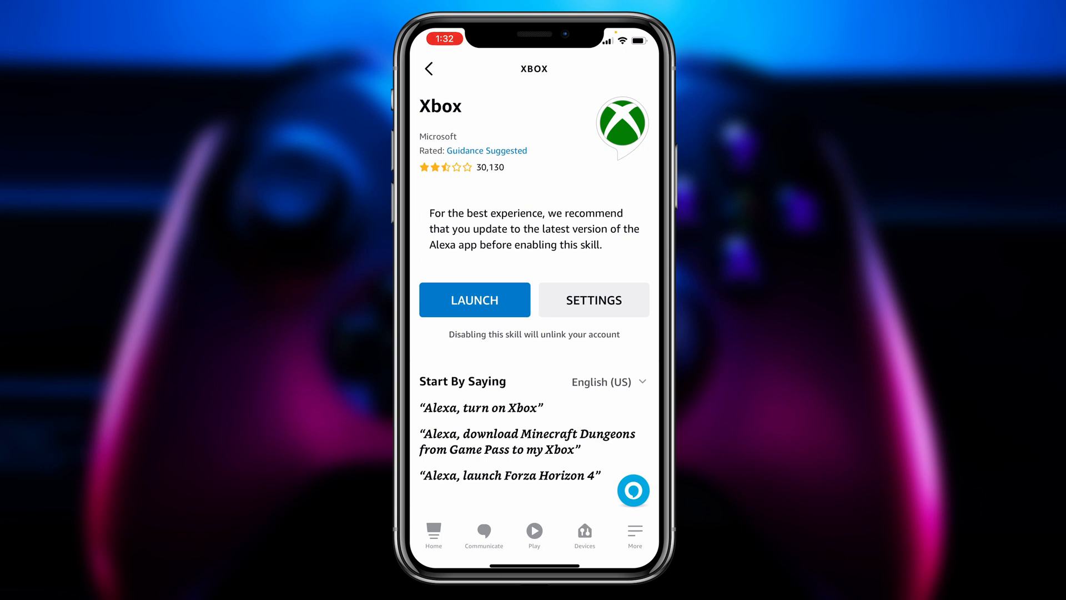
# Step: Launch the Xbox skill on the third Echo Dot and sign in with the existing console profile
pyautogui.click(474, 299)
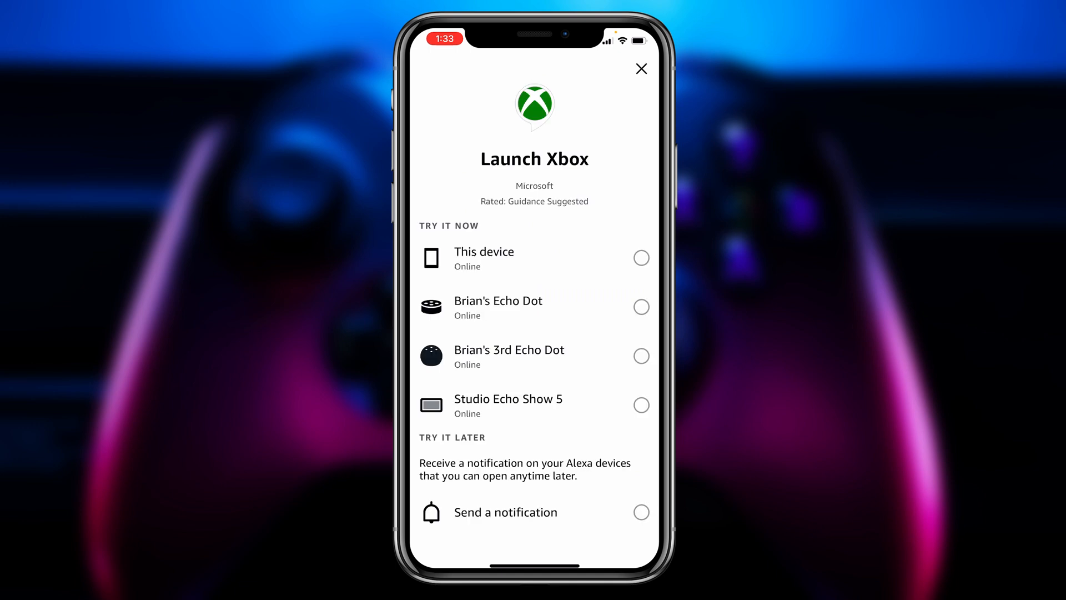
pyautogui.click(639, 355)
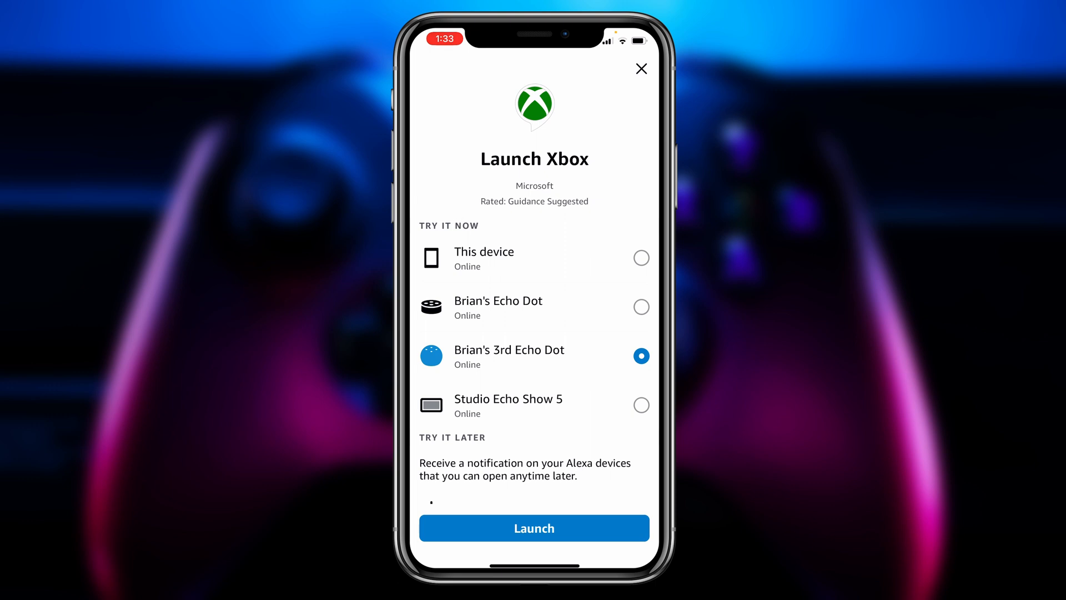
pyautogui.click(534, 527)
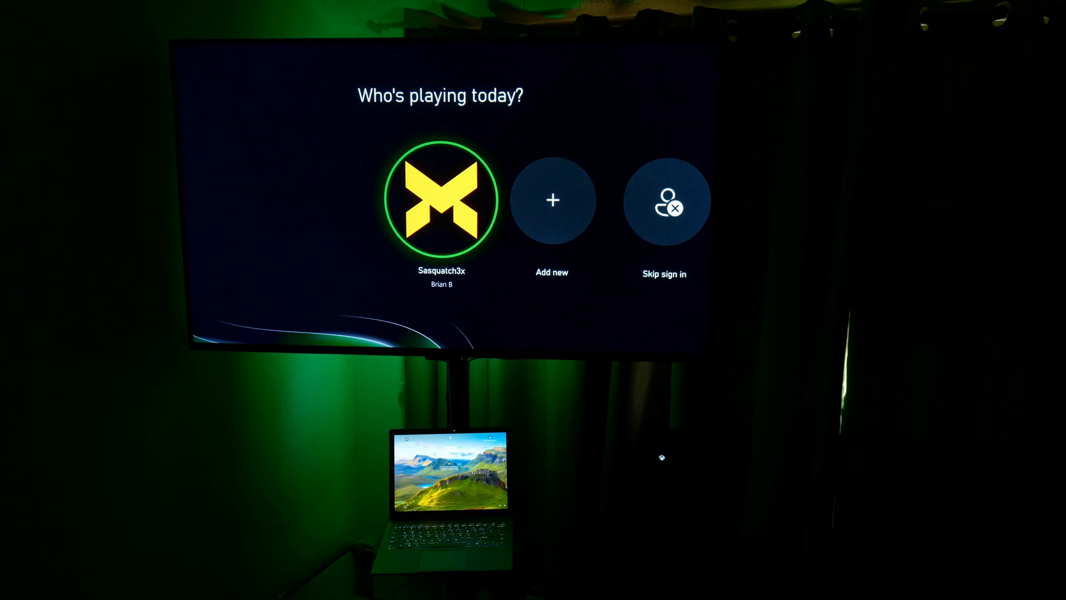
pyautogui.click(440, 201)
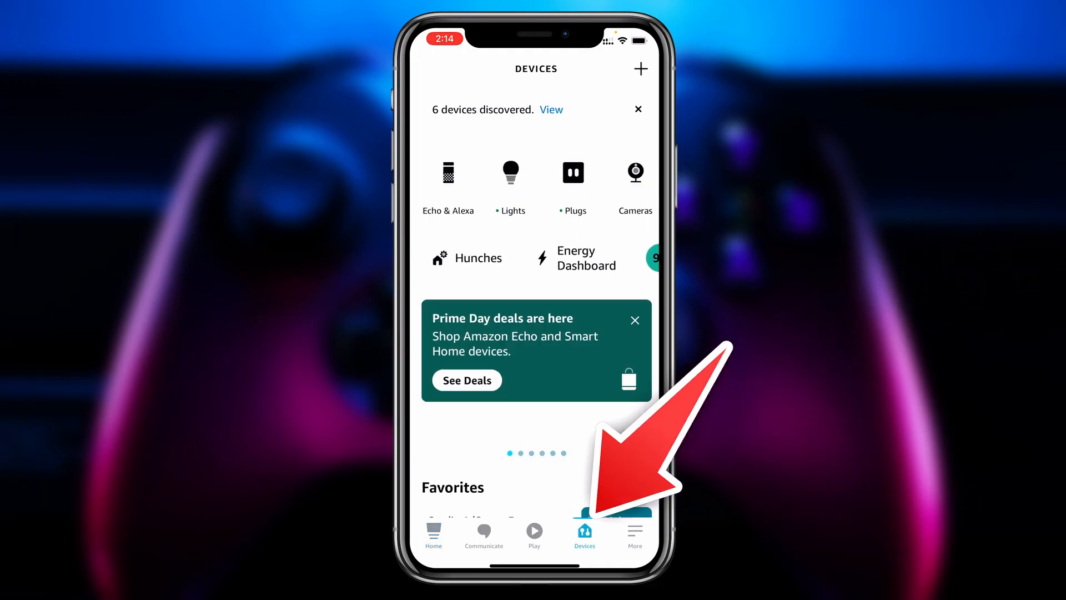
# Step: Add a new device of type Game Console and discover the Xbox on the network
pyautogui.click(638, 69)
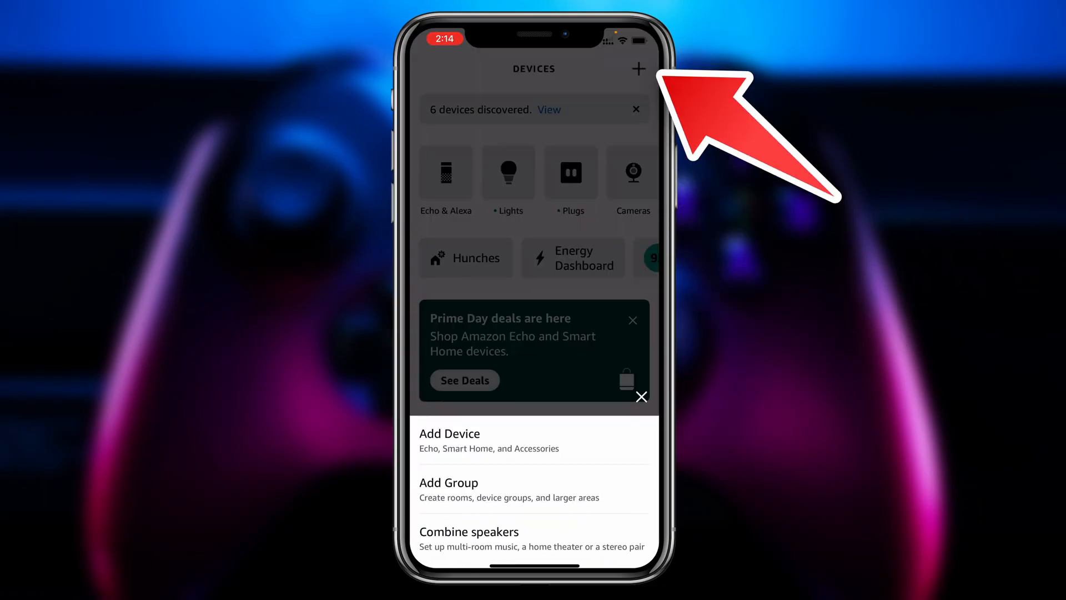
pyautogui.click(450, 433)
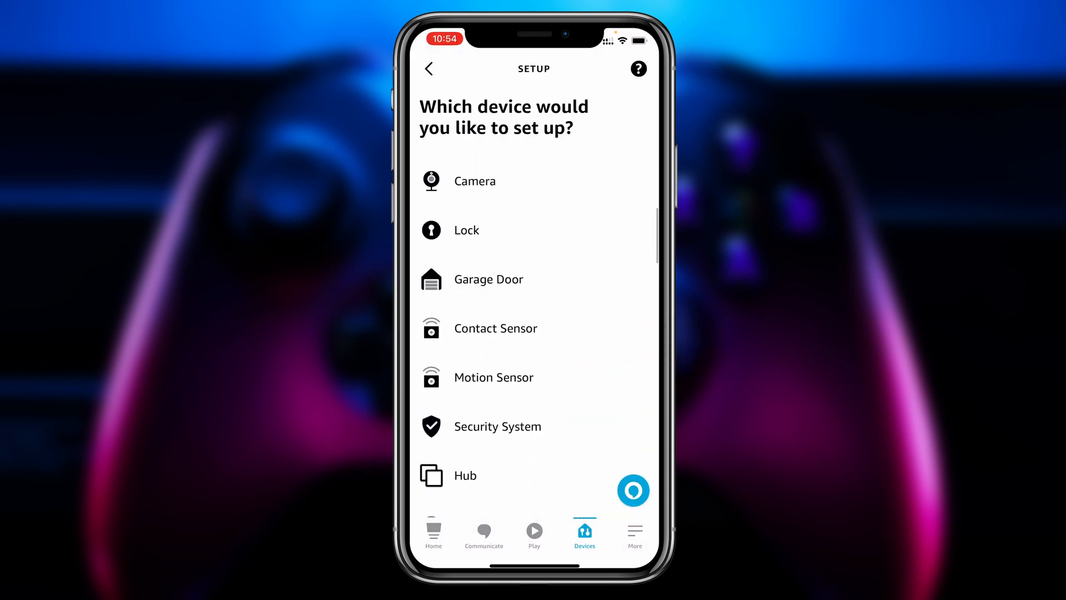
pyautogui.scroll(-3)
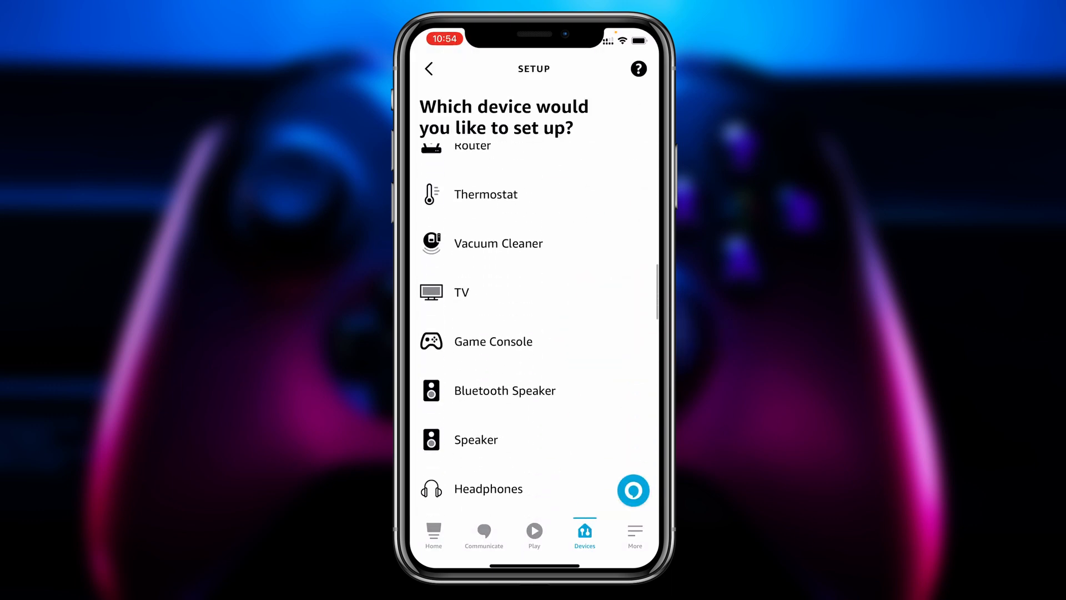
pyautogui.click(492, 341)
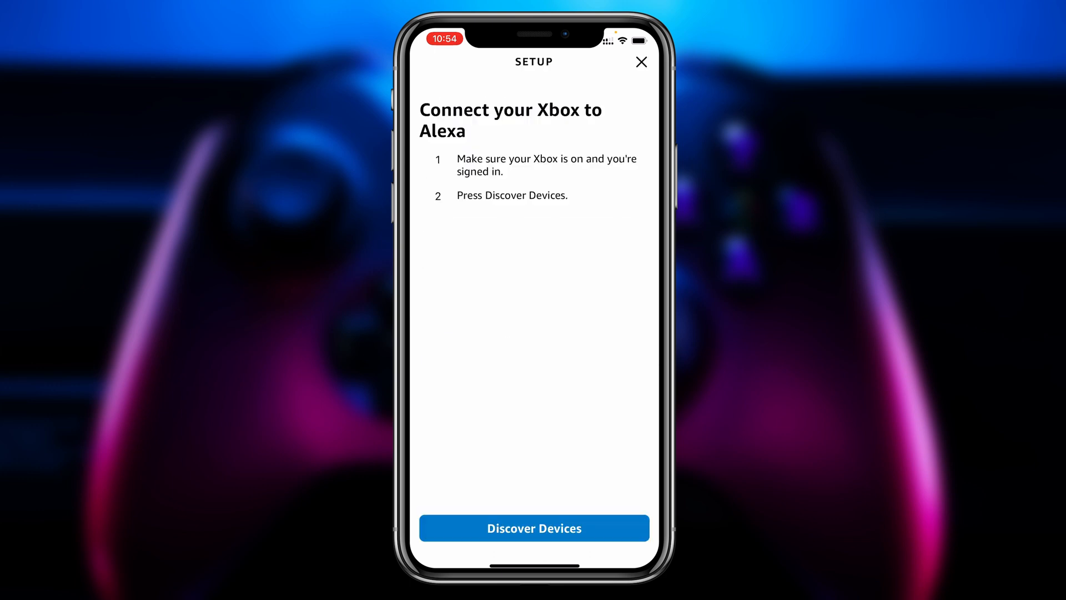
pyautogui.click(534, 527)
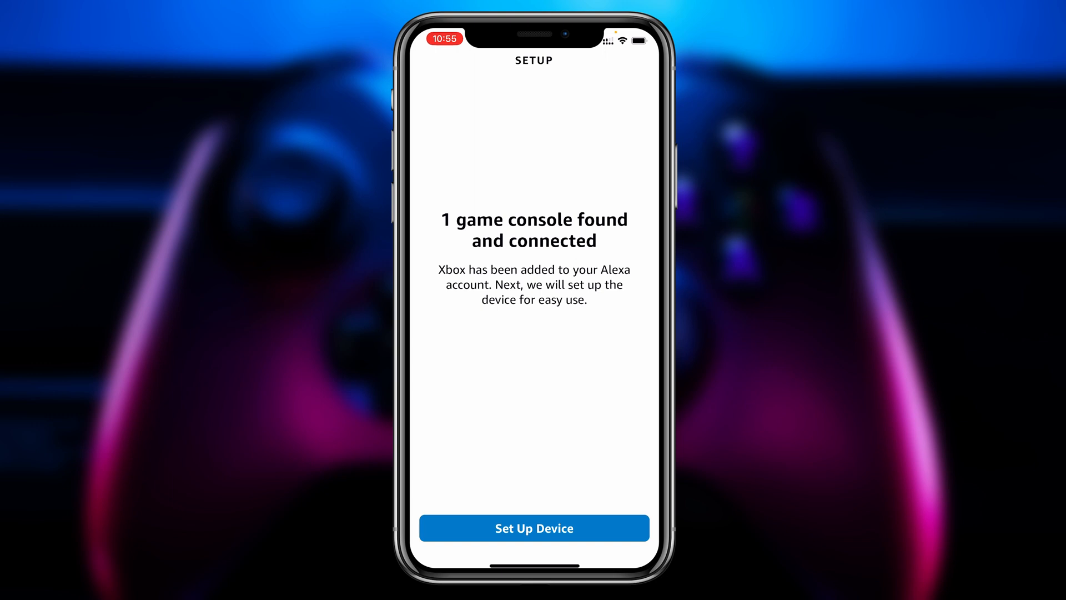
# Step: Set up the found console, postpone Alexa for Xbox, and assign the bedroom Echo Dot for voice control
pyautogui.click(534, 528)
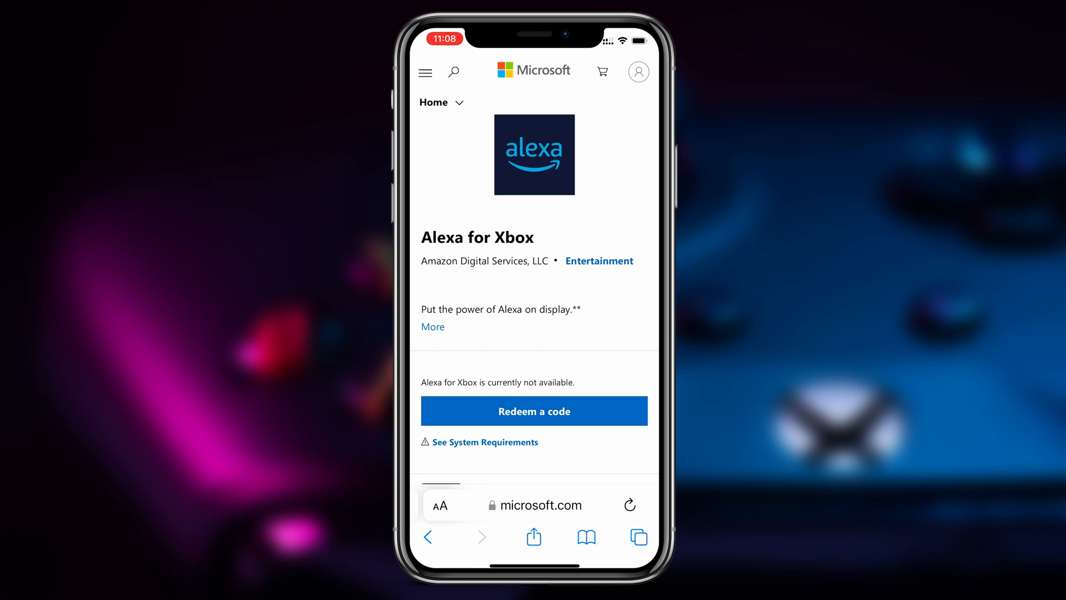
pyautogui.click(534, 410)
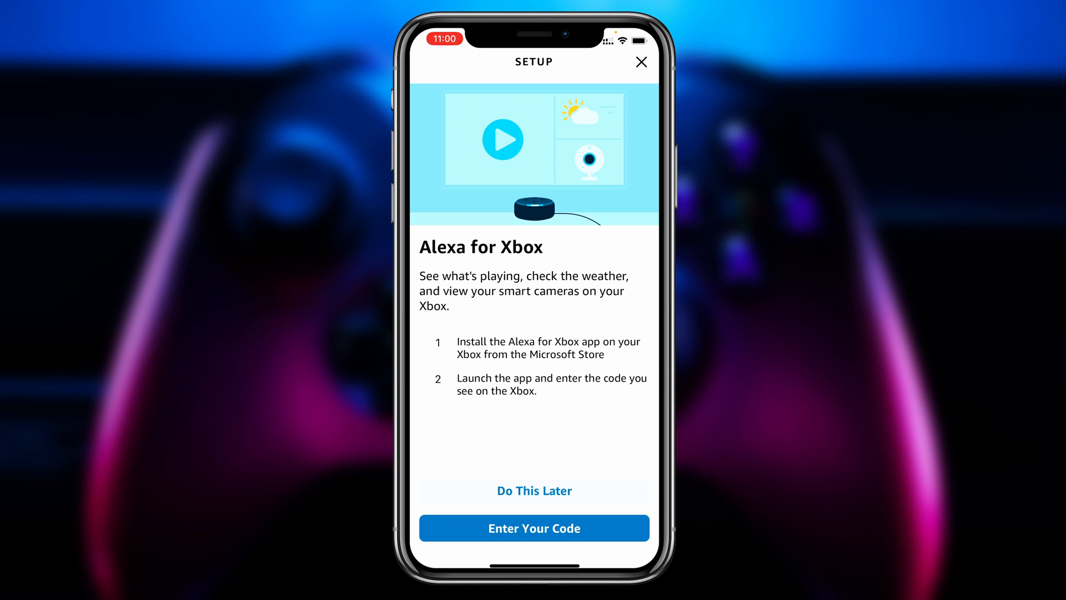
pyautogui.click(534, 527)
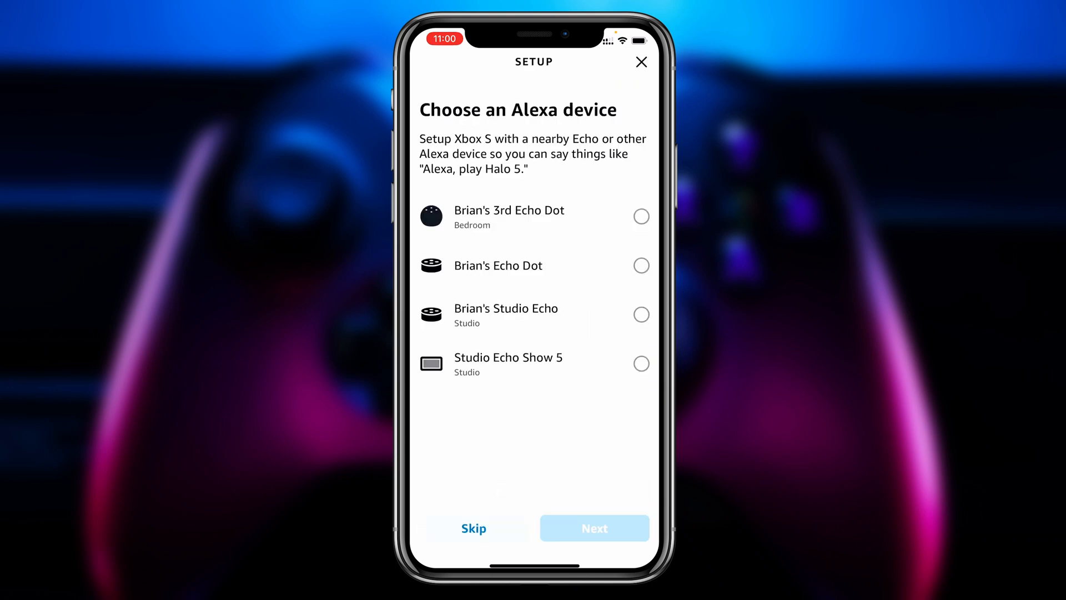
pyautogui.click(639, 217)
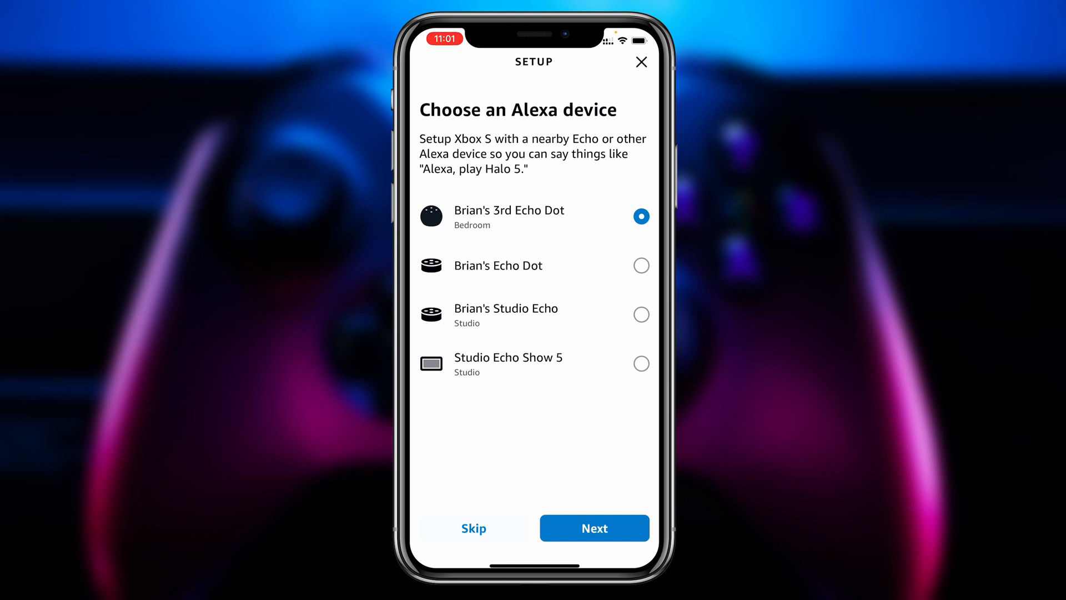
pyautogui.click(593, 528)
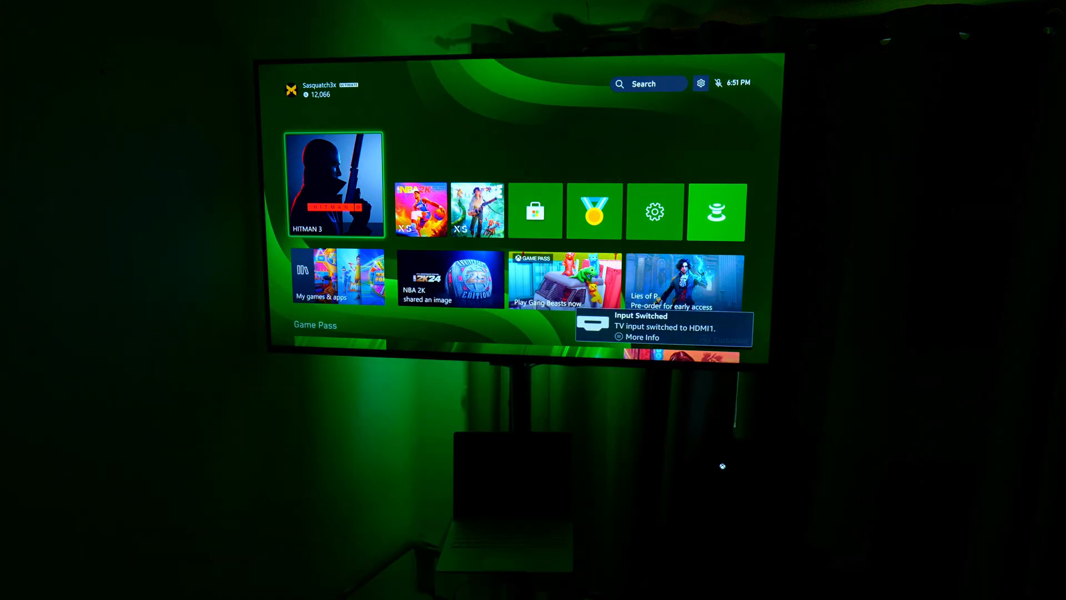
# Step: Return to the Xbox home screen and launch NBA 2K23
pyautogui.press('xbox')
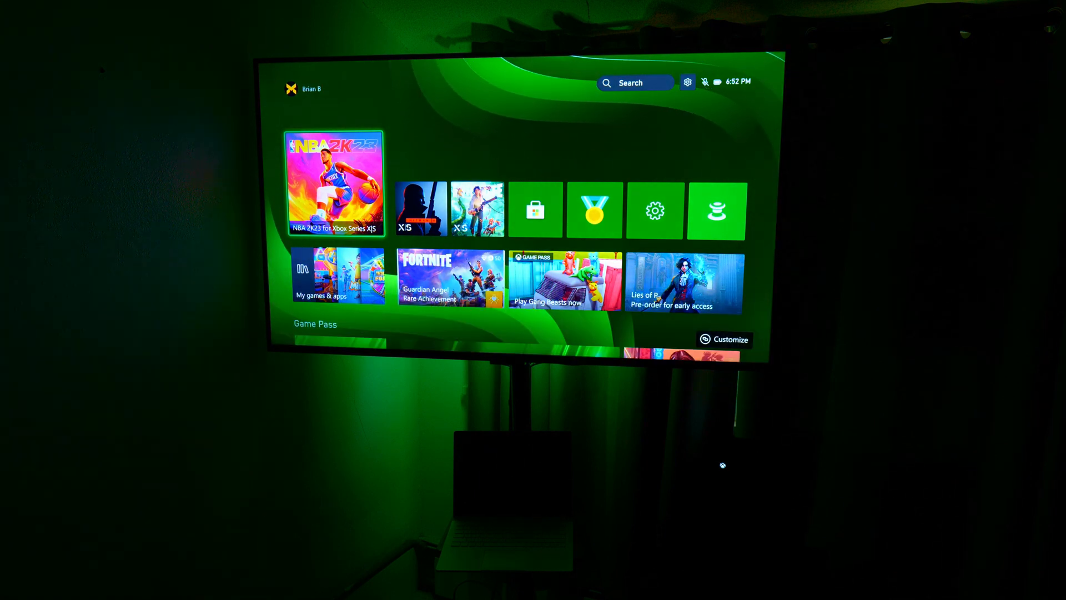
pyautogui.click(334, 181)
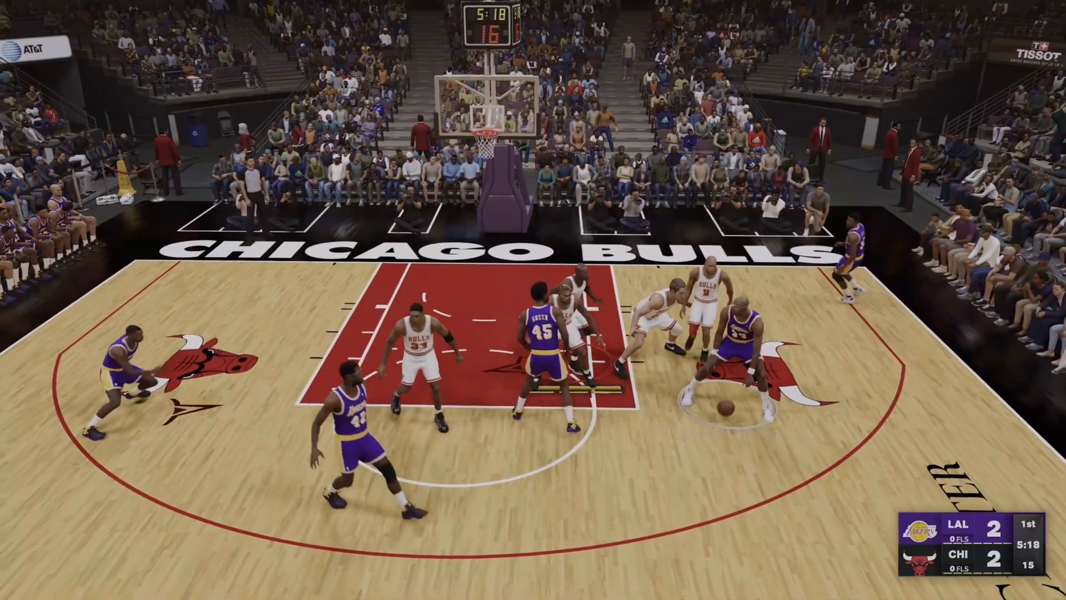